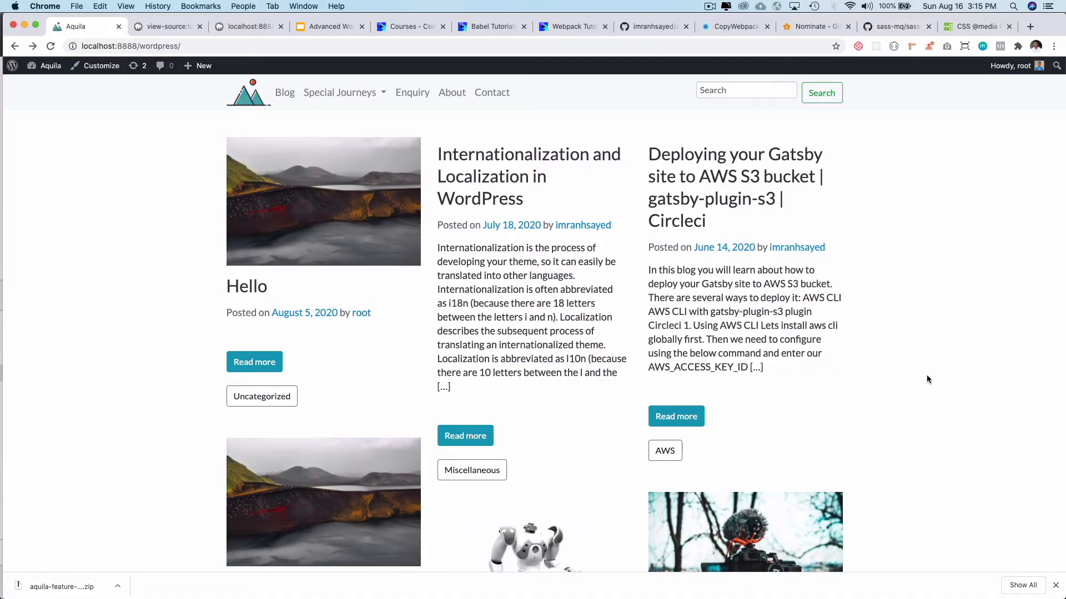
pyautogui.moveTo(676, 416)
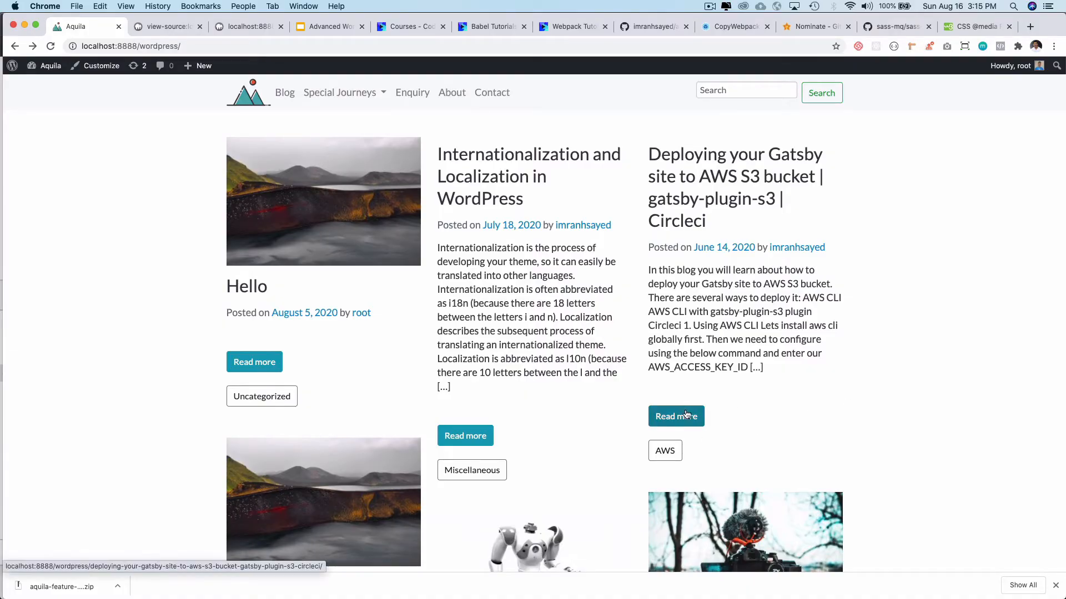
pyautogui.moveTo(495, 576)
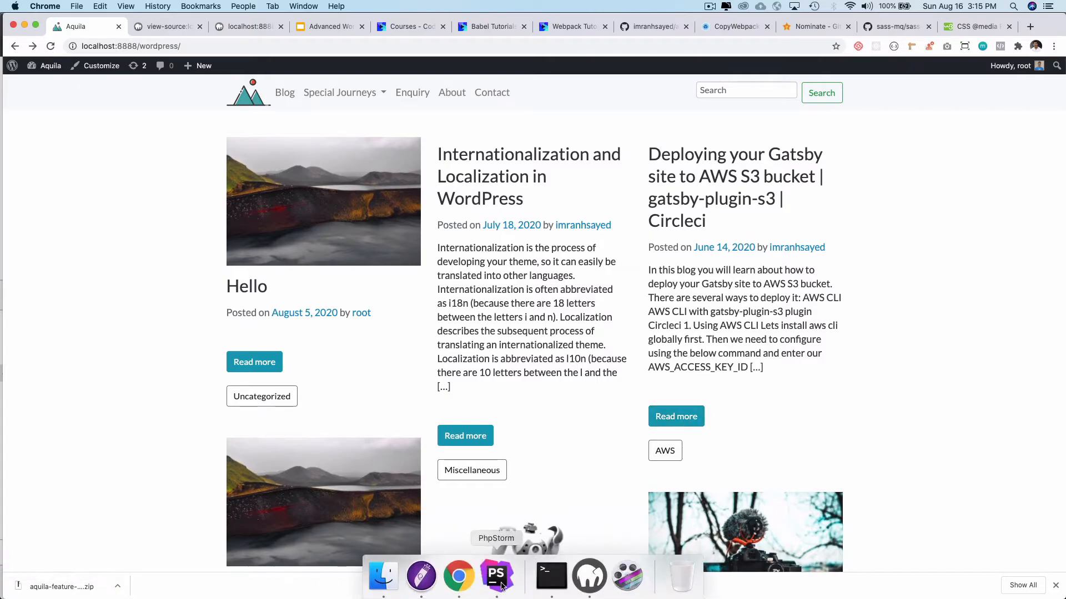
# Switch to the theme code and review the entry-content.php template.
pyautogui.click(495, 576)
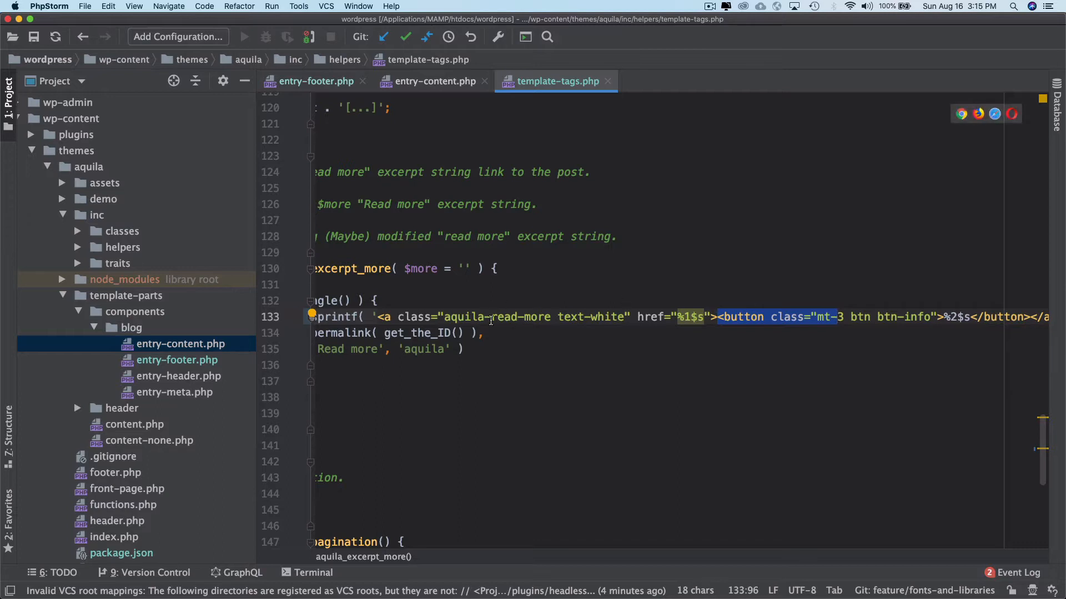
pyautogui.moveTo(758, 317)
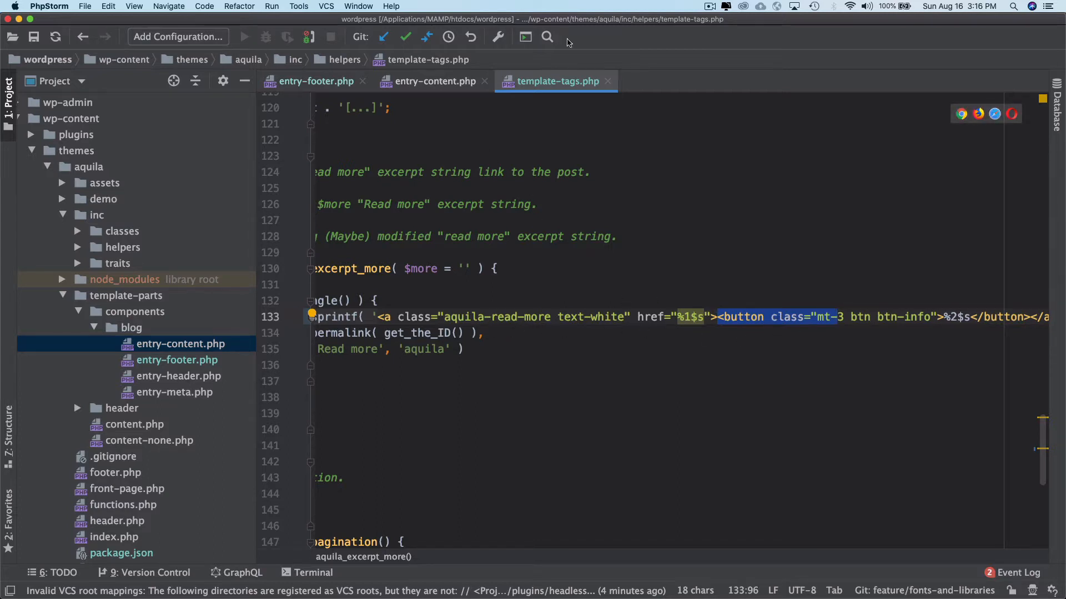
pyautogui.click(433, 81)
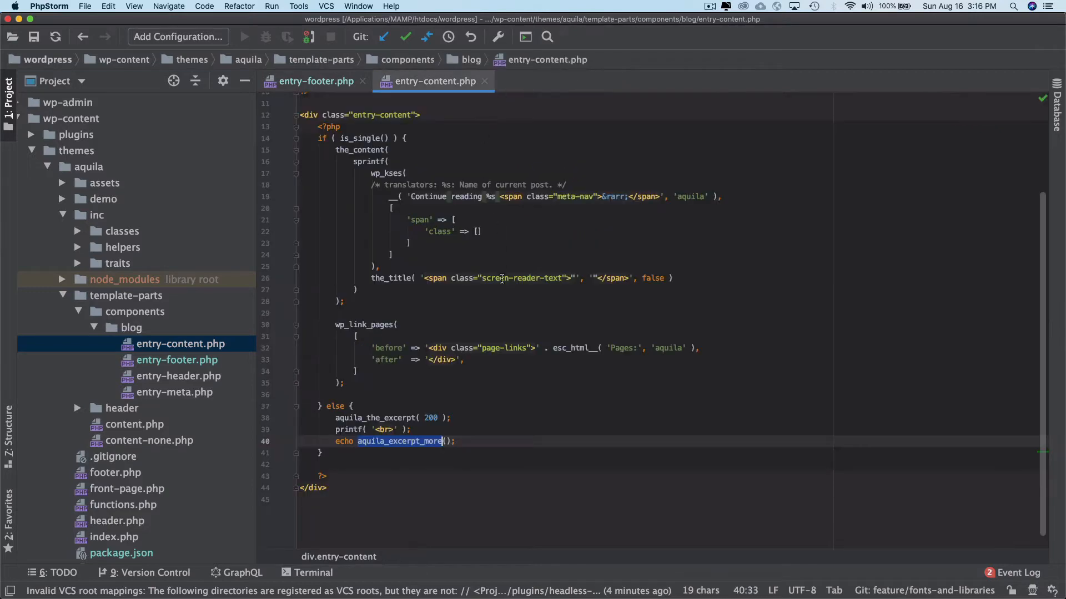
pyautogui.click(314, 81)
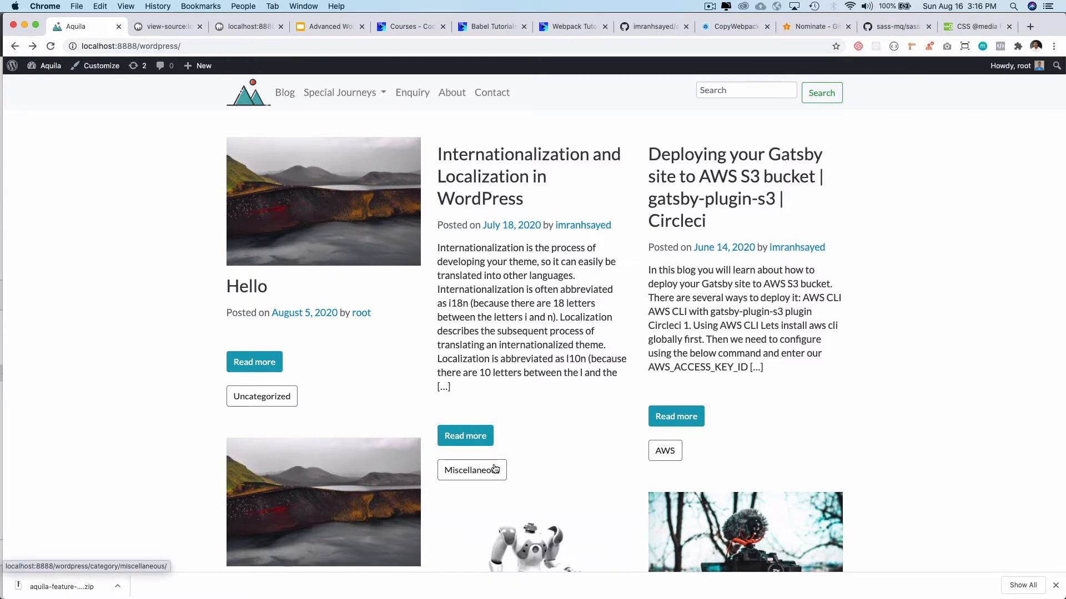
# Review entry-footer.php with the Project panel collapsed, then restore the file tree.
pyautogui.click(470, 469)
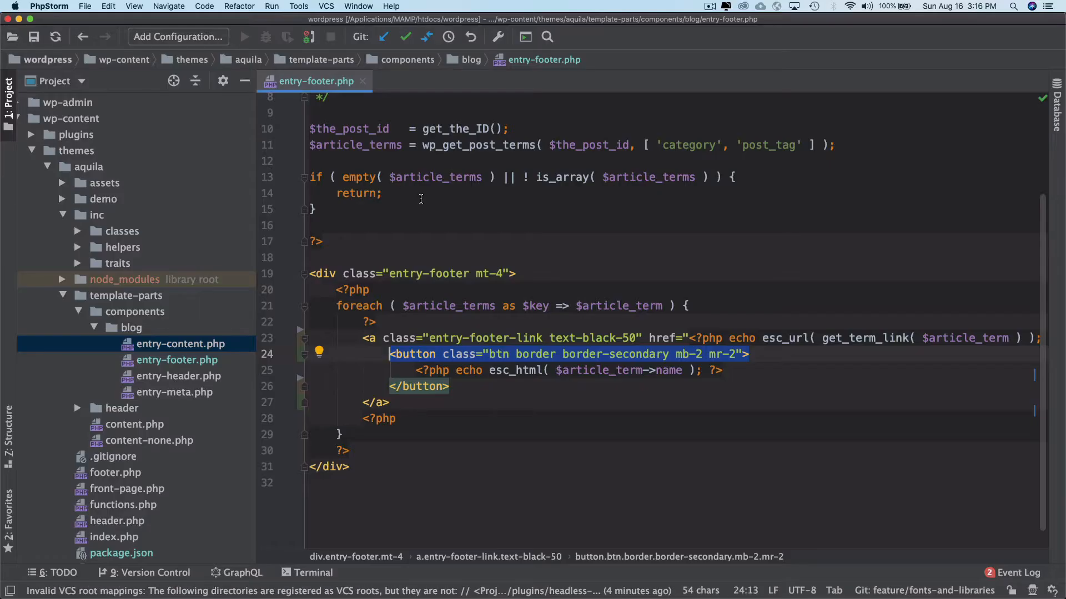
pyautogui.scroll(-3)
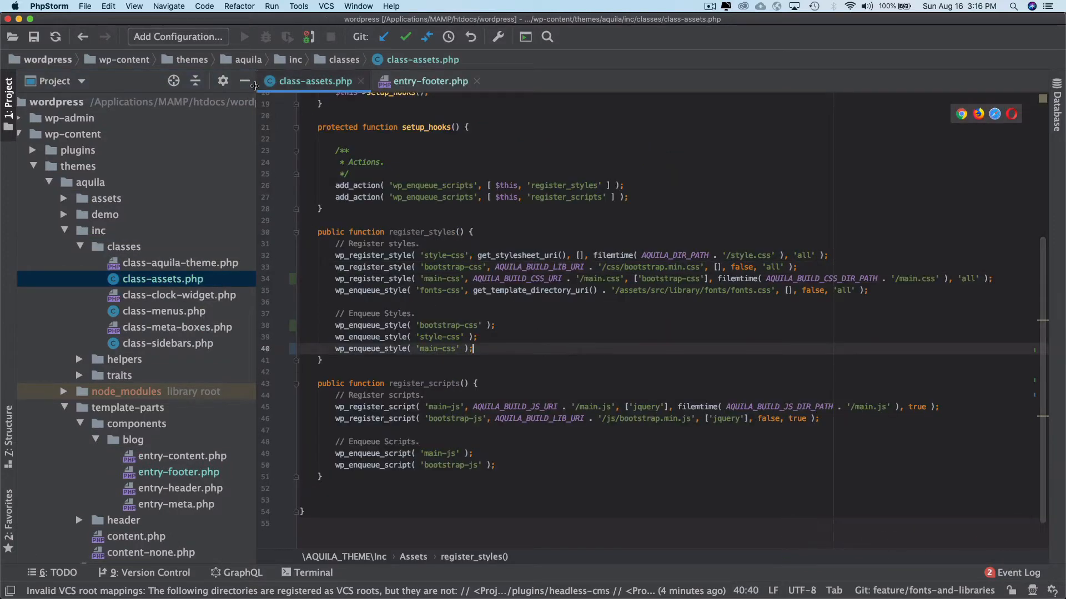
pyautogui.click(244, 81)
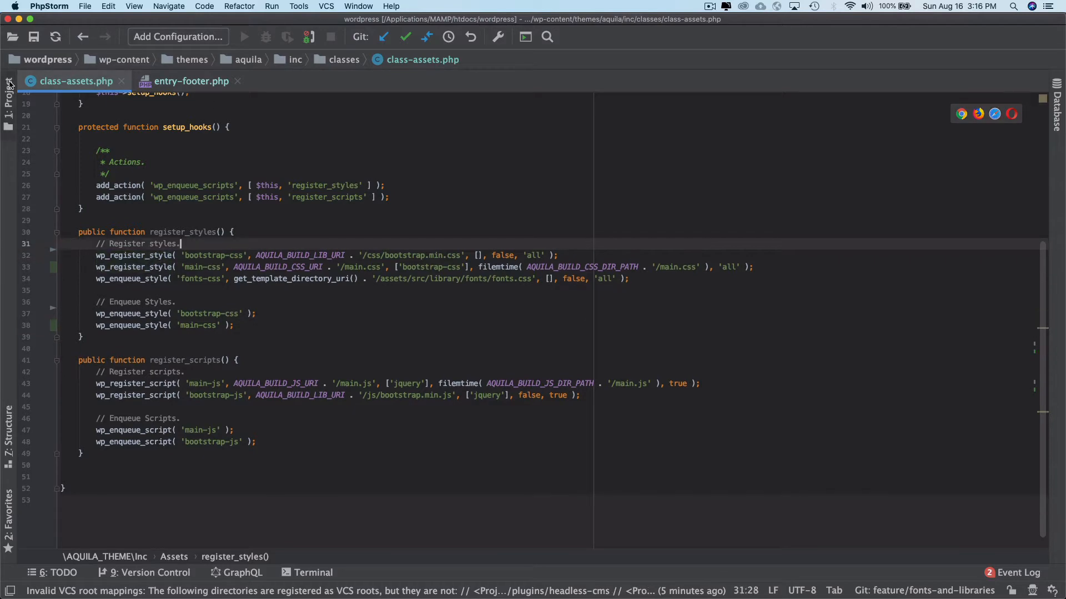
pyautogui.click(9, 81)
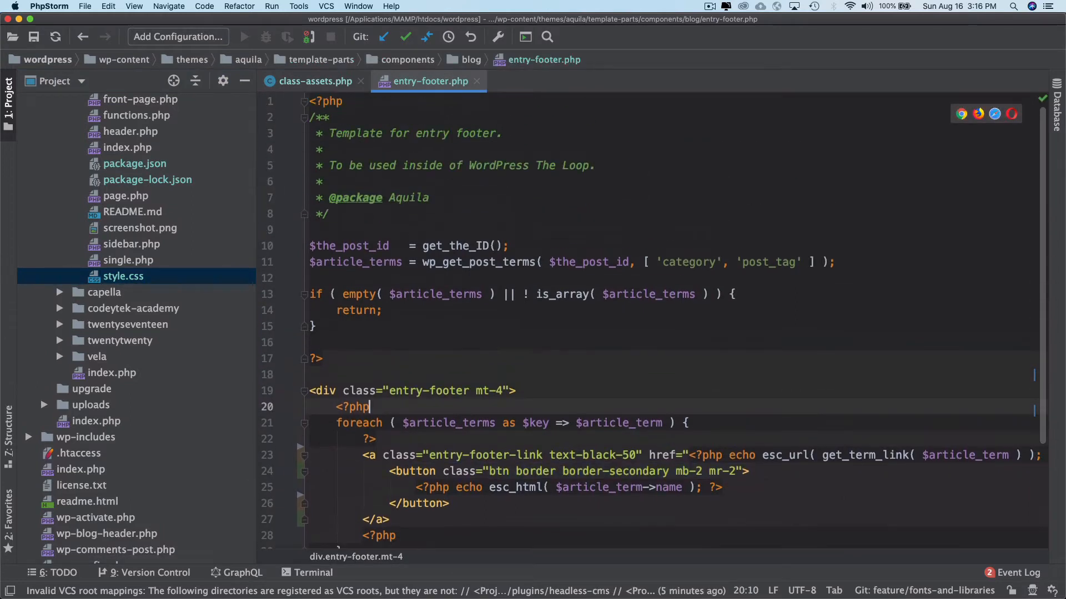
# Close entry-footer.php, leaving class-assets.php with the trimmed stylesheet enqueues.
pyautogui.click(316, 81)
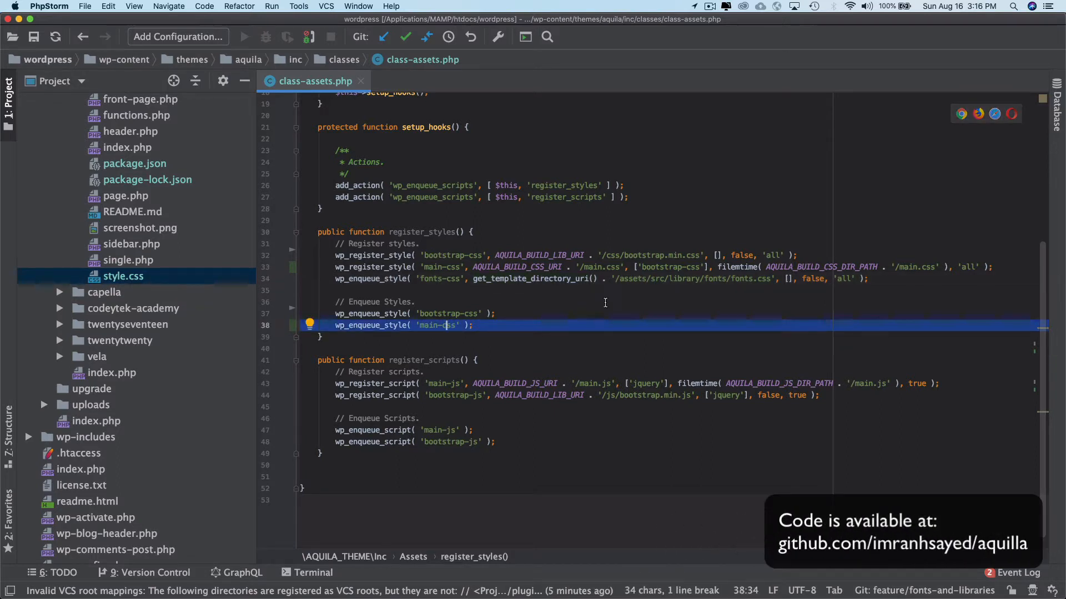
pyautogui.moveTo(906, 288)
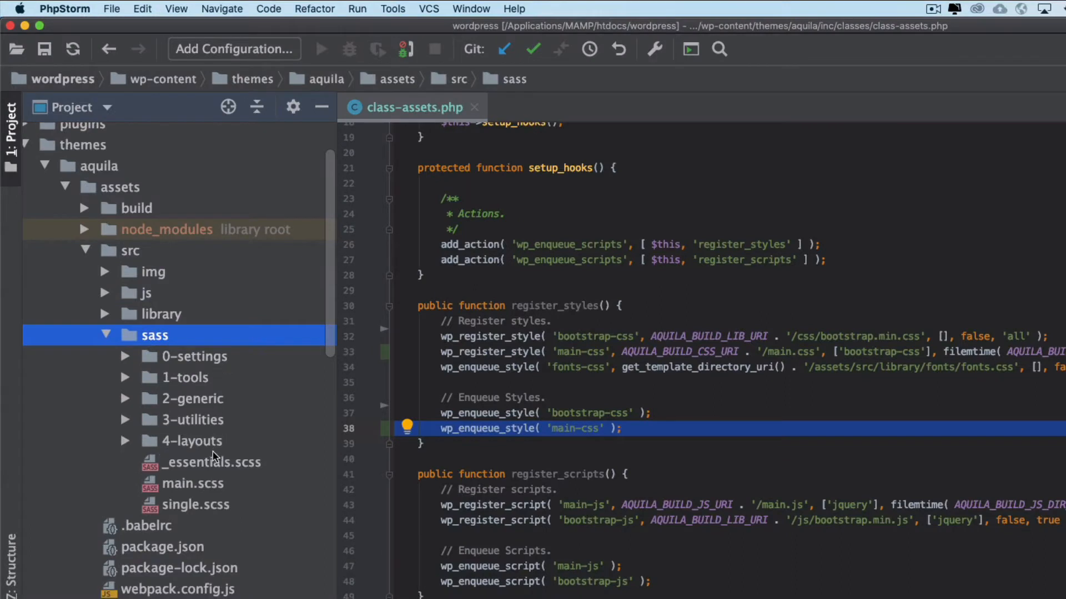
pyautogui.doubleClick(211, 461)
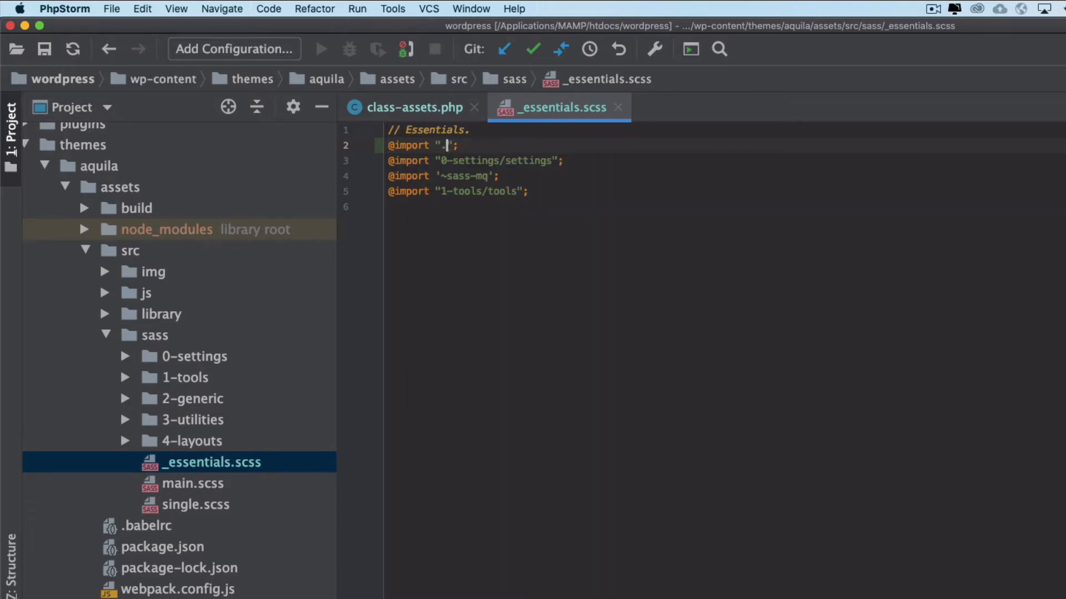
pyautogui.write('la')
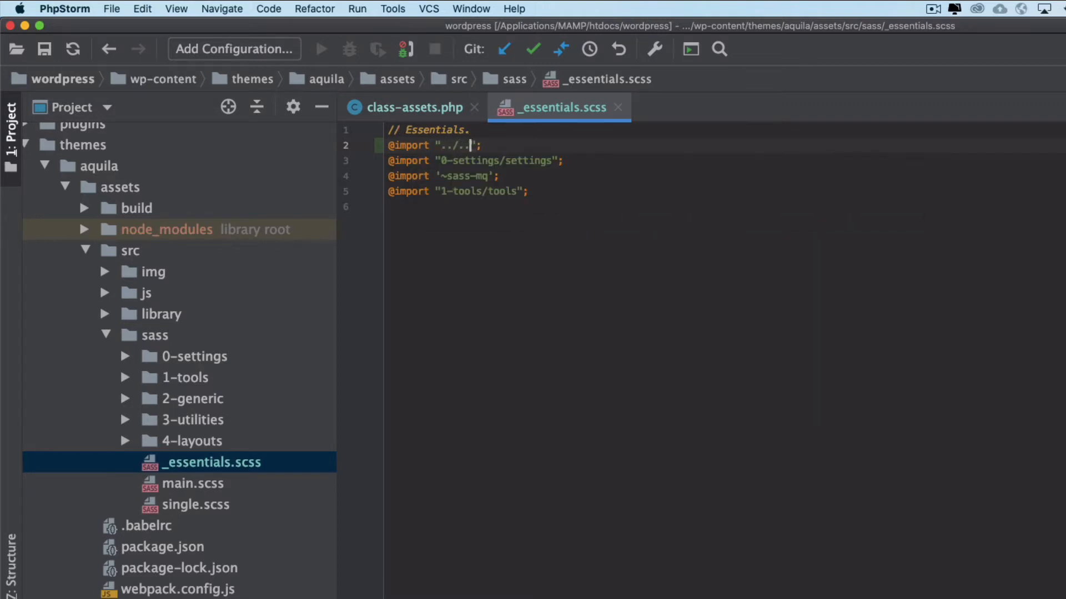
pyautogui.write('/')
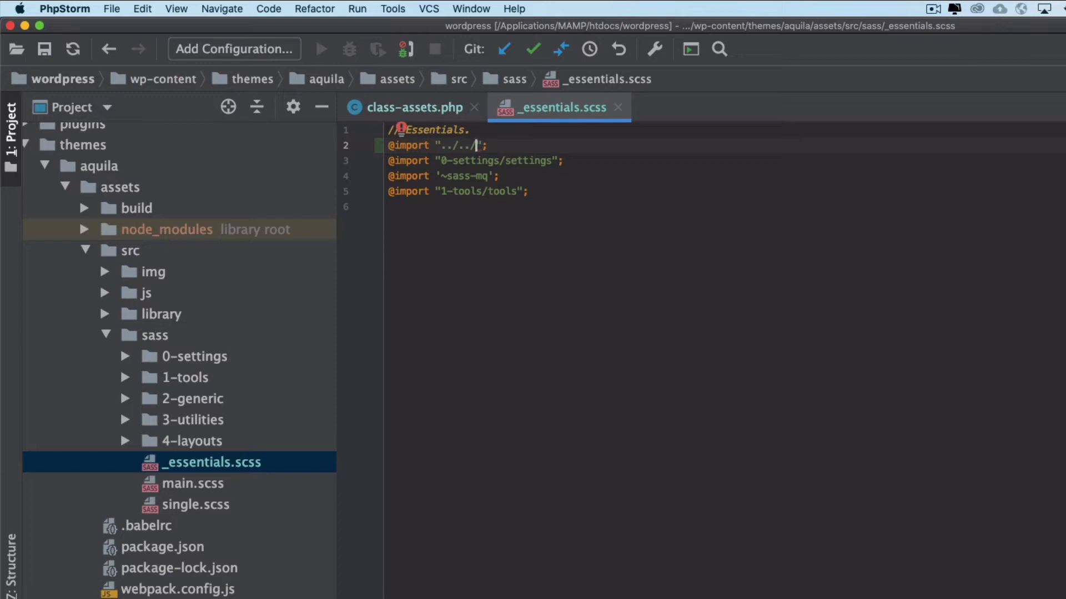
pyautogui.write('1')
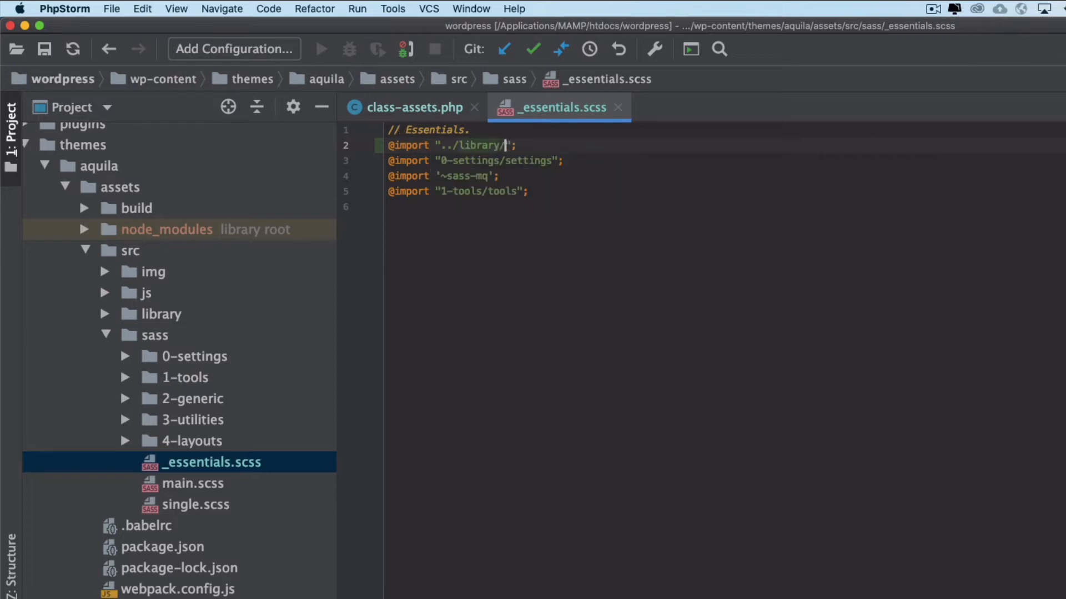
pyautogui.write('fonts/')
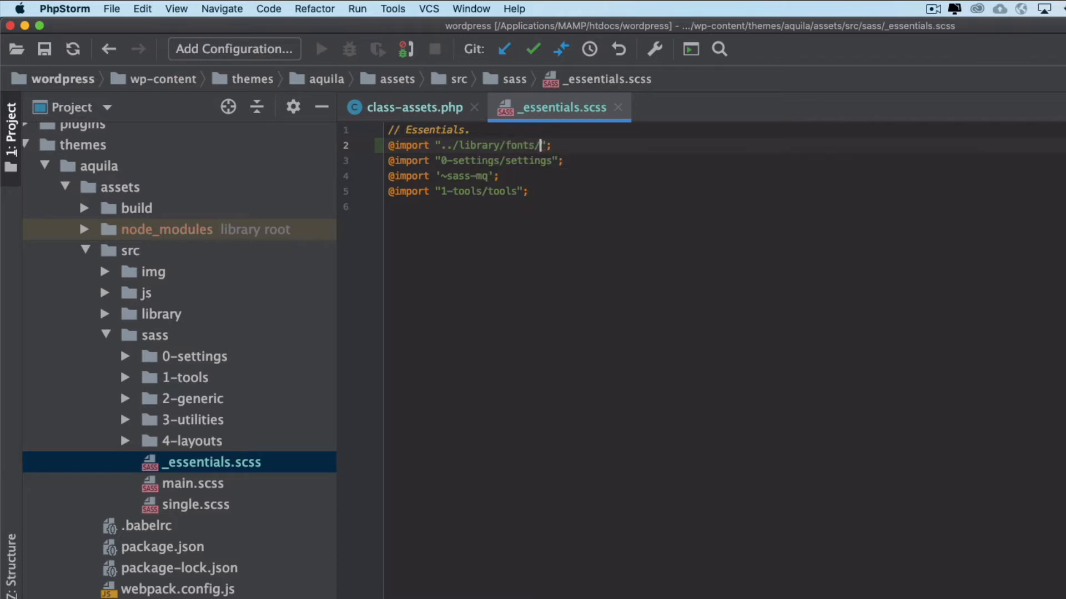
pyautogui.click(161, 314)
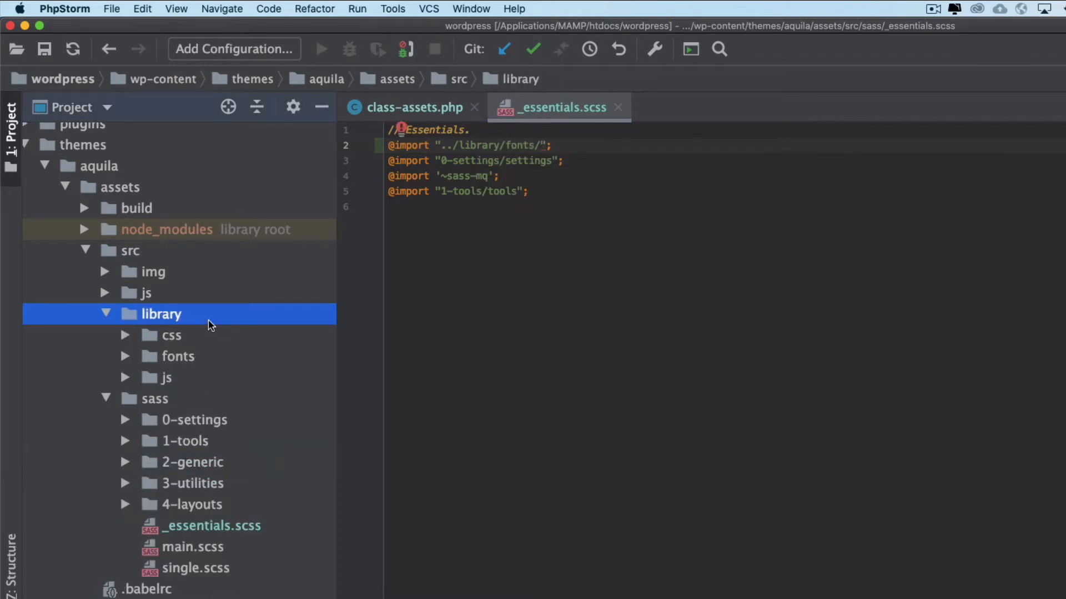
pyautogui.click(178, 357)
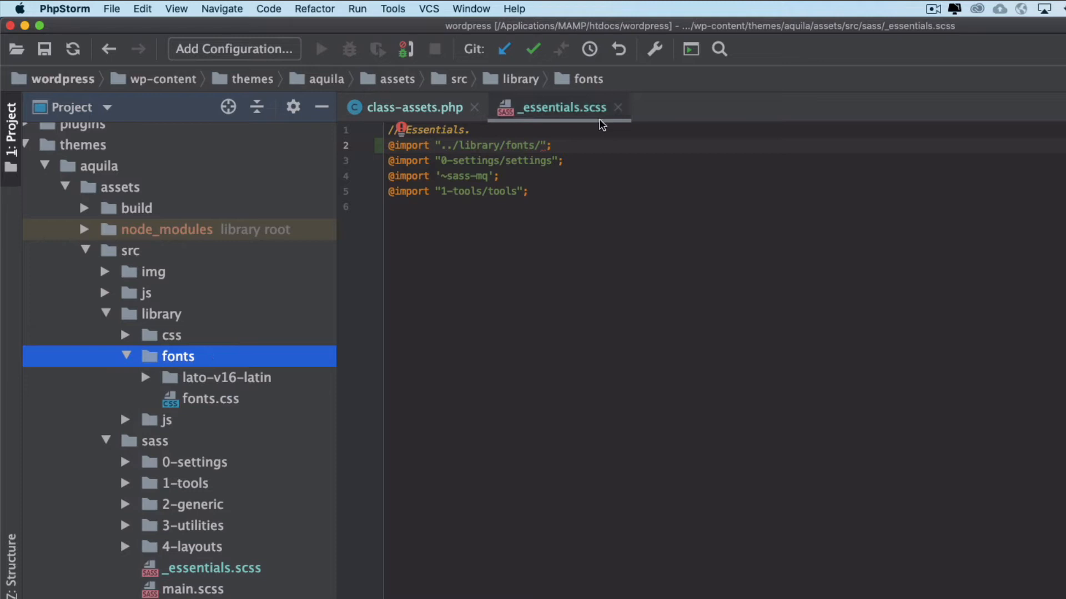
pyautogui.write('fo')
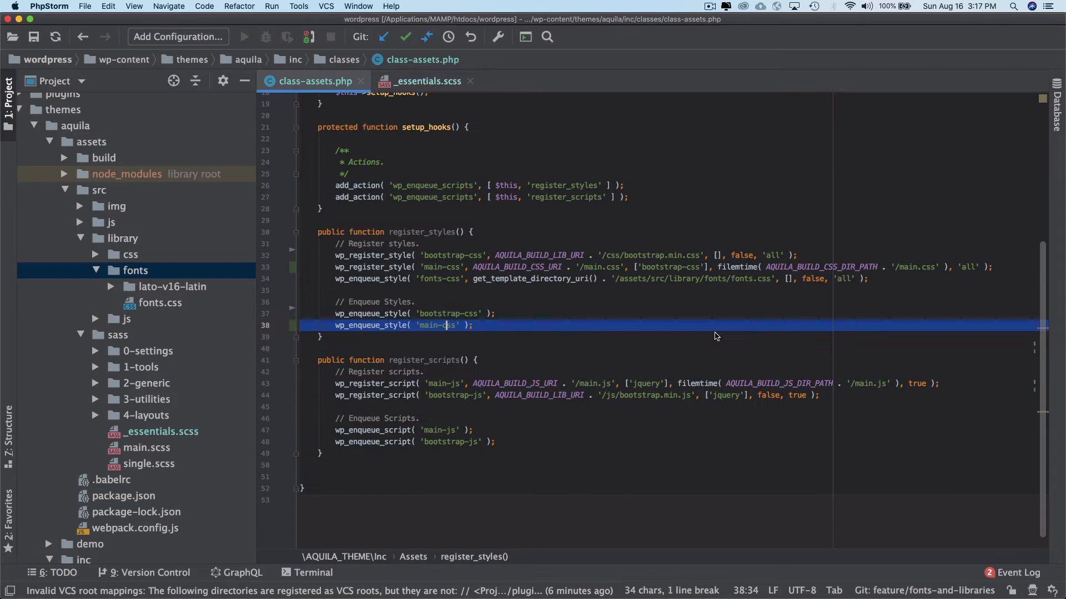
# Check the npm run dev rebuild output emitting Lato fonts, then switch to Chrome.
pyautogui.click(520, 279)
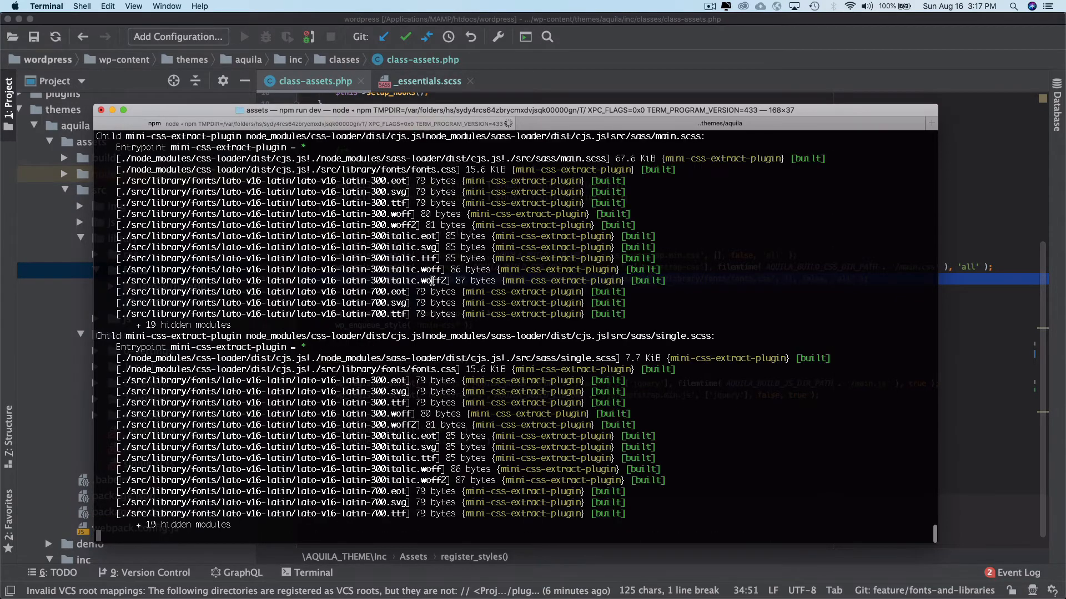
pyautogui.moveTo(497, 576)
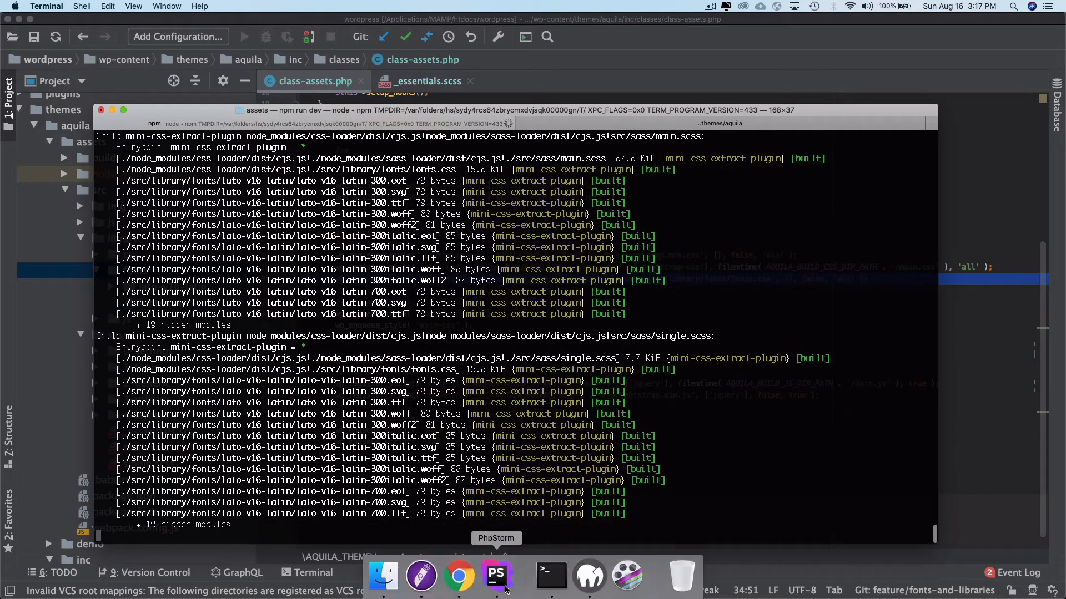
pyautogui.click(459, 577)
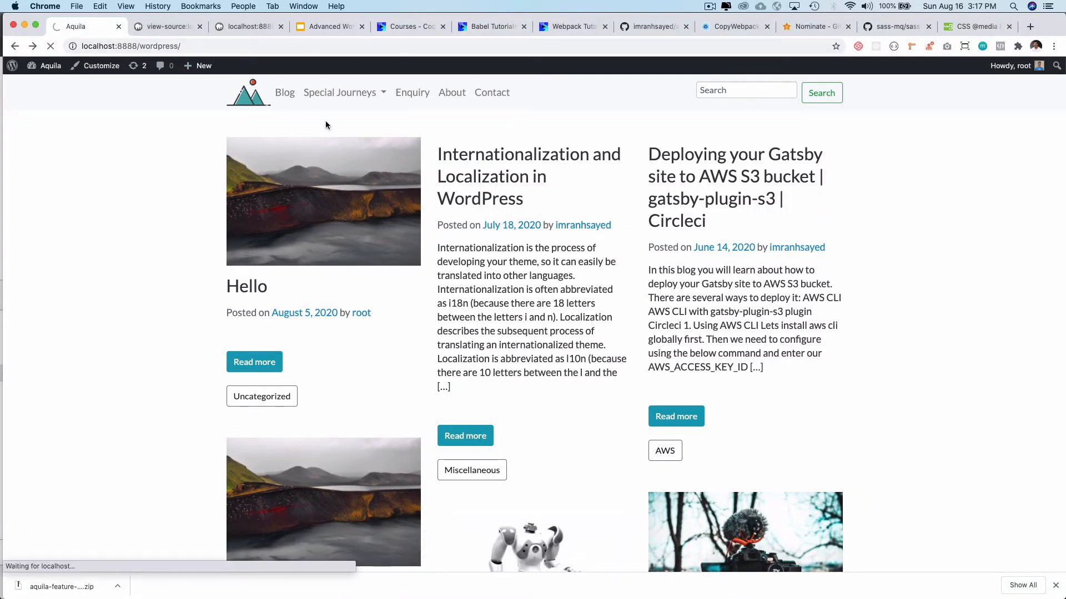
# Scroll through the reloaded local WordPress posts to confirm fonts render normally.
pyautogui.scroll(-3)
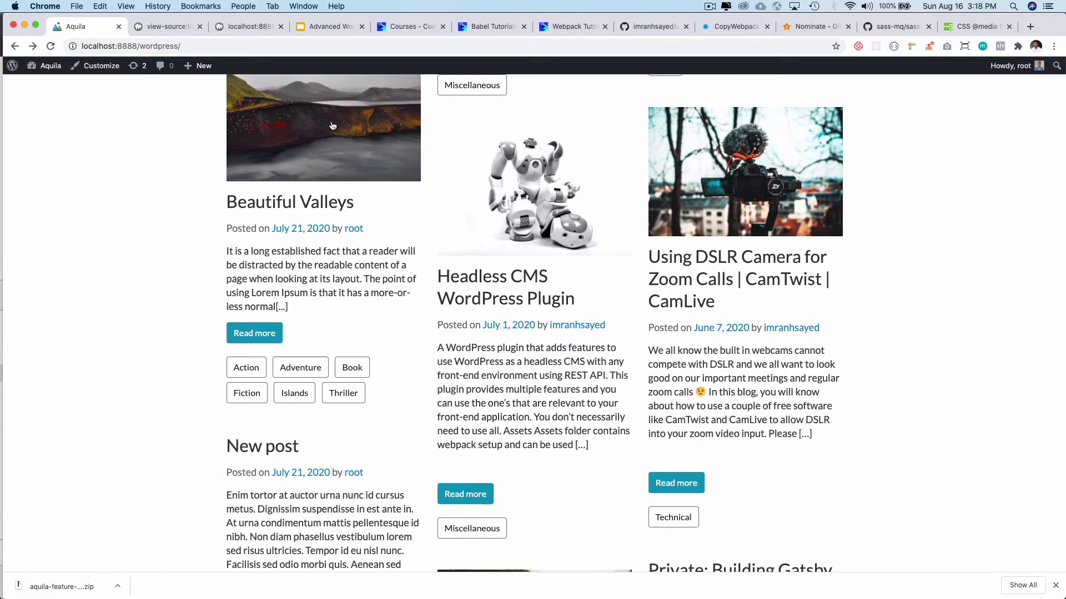
pyautogui.scroll(-3)
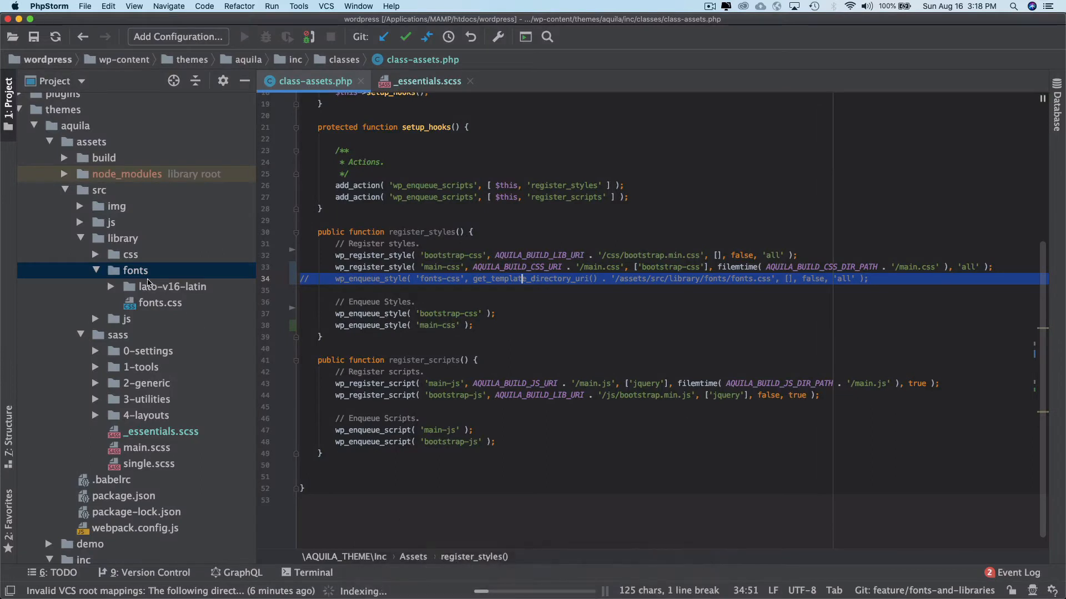
pyautogui.click(103, 158)
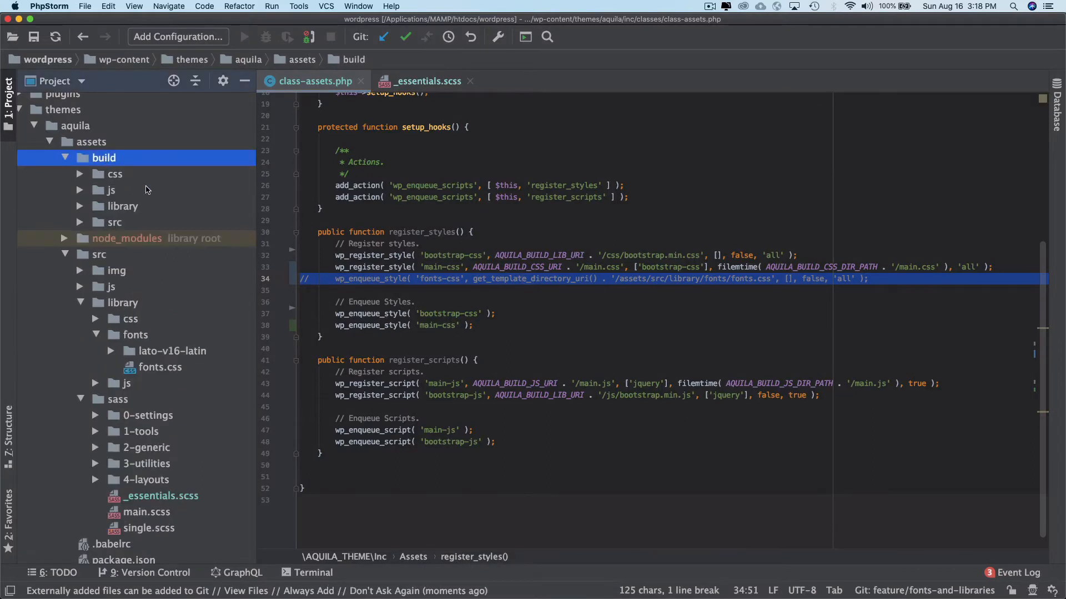
pyautogui.click(111, 190)
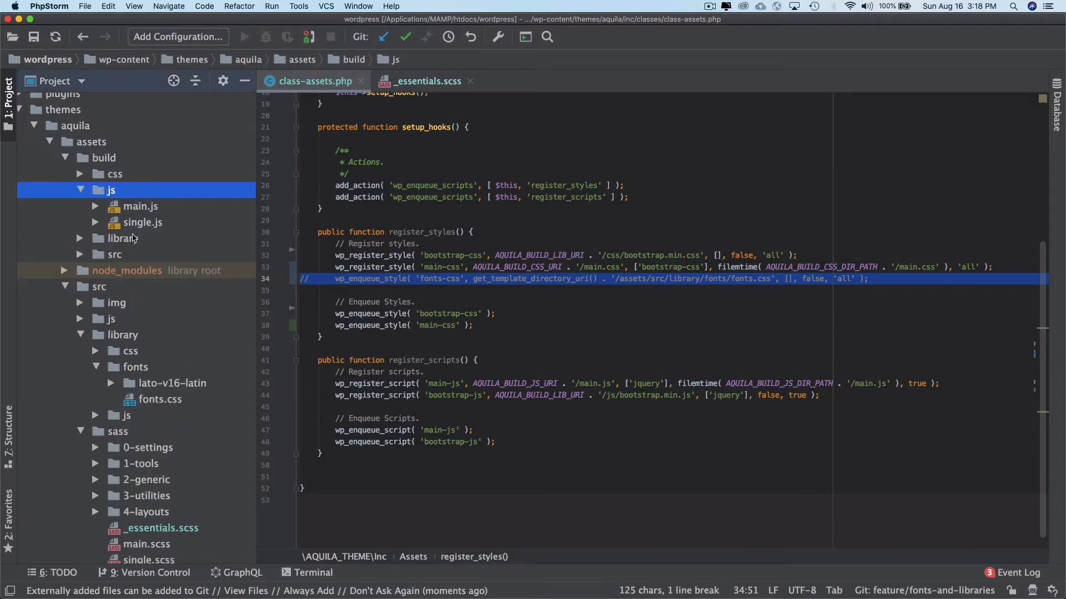
pyautogui.click(115, 173)
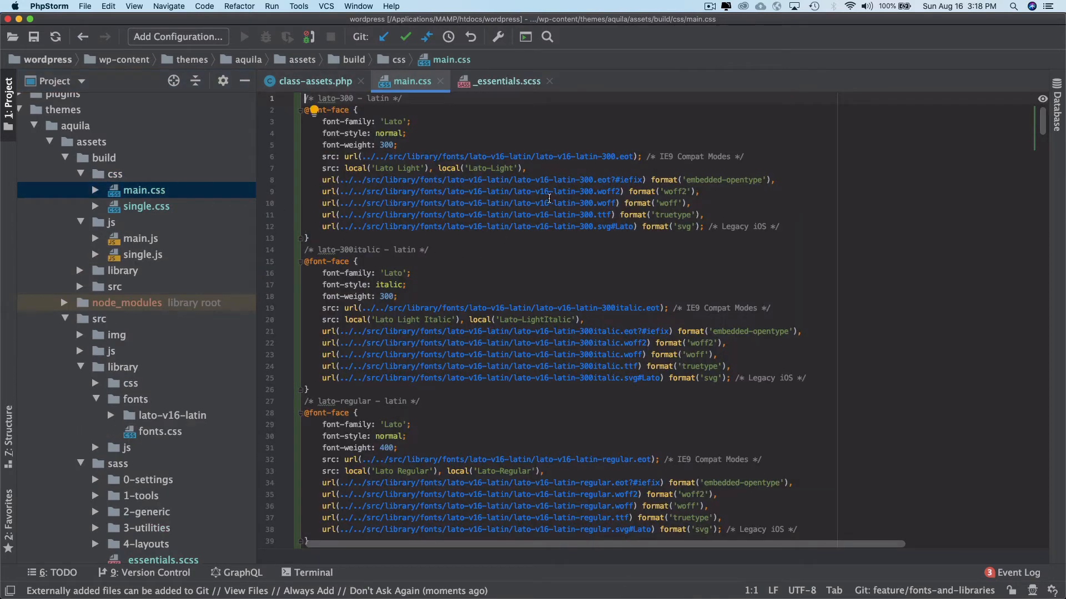
pyautogui.click(134, 399)
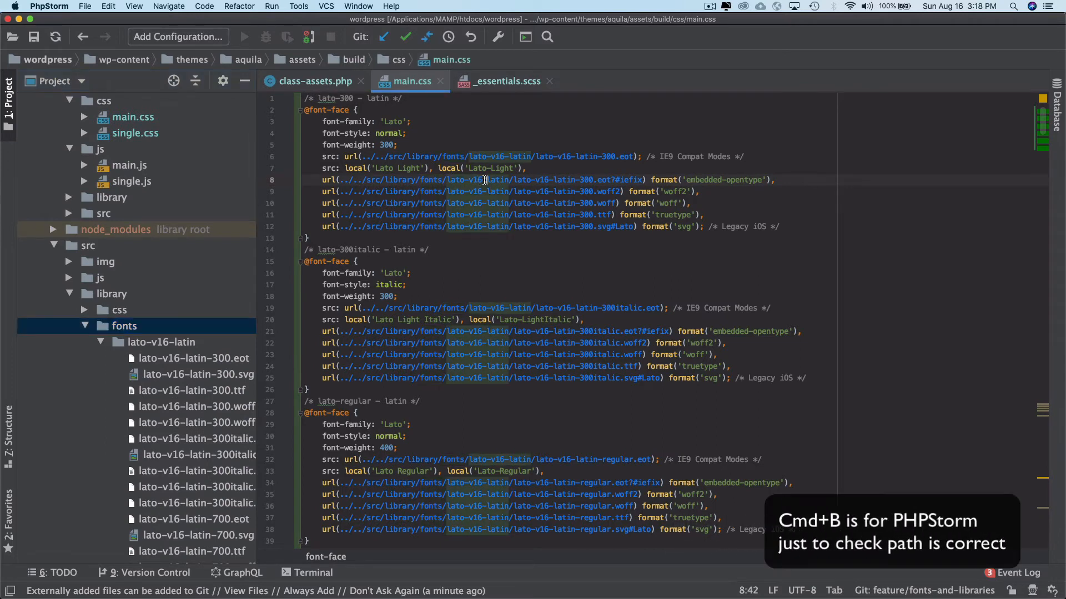
pyautogui.click(162, 342)
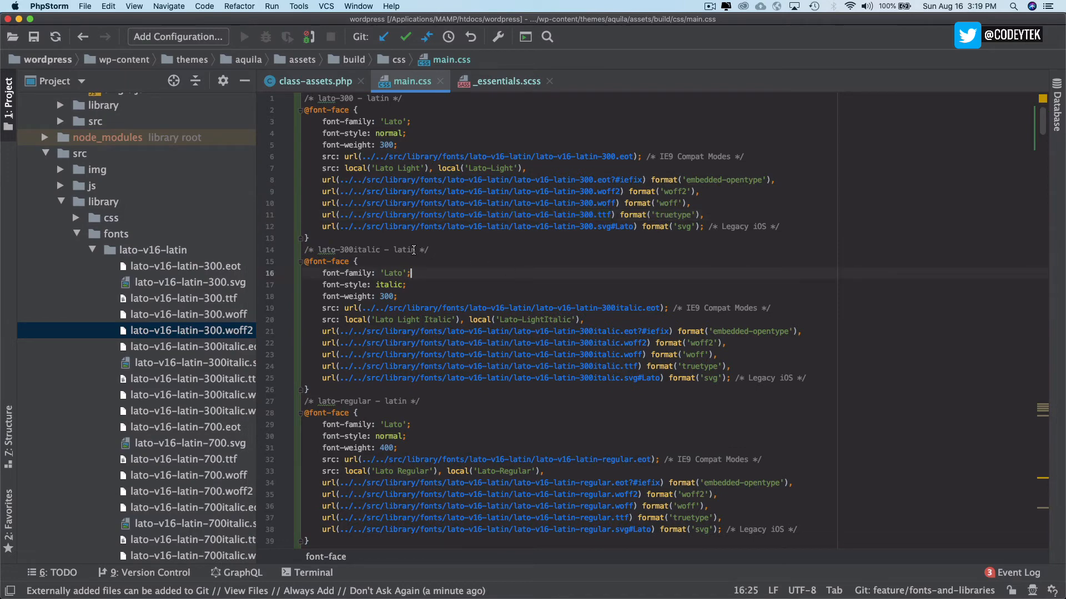
pyautogui.moveTo(435, 250)
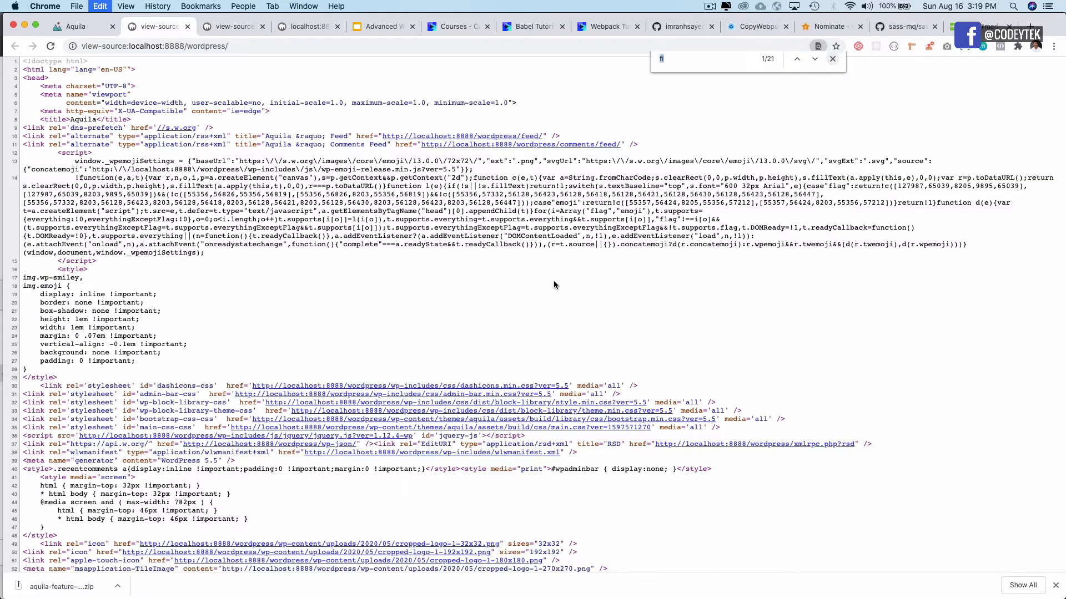
# Search the site's page source for main.css to confirm no separate fonts stylesheet.
pyautogui.write("main.css', ['bootstrap-css'], filemtim")
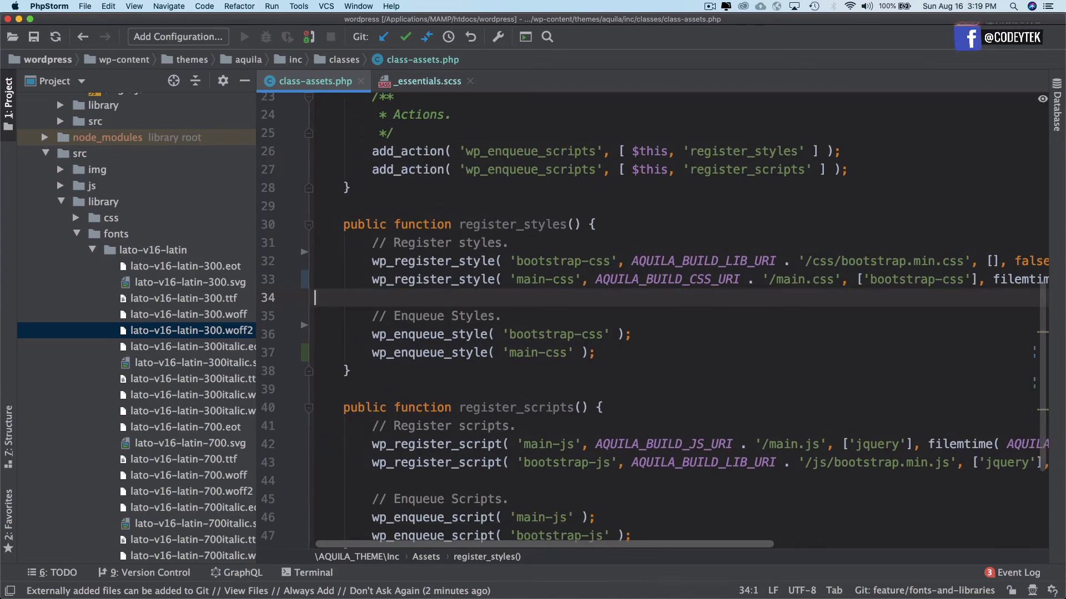
# Inspect the main-css wp_register_style dependency on bootstrap-css in class-assets.php.
pyautogui.hscroll(3)
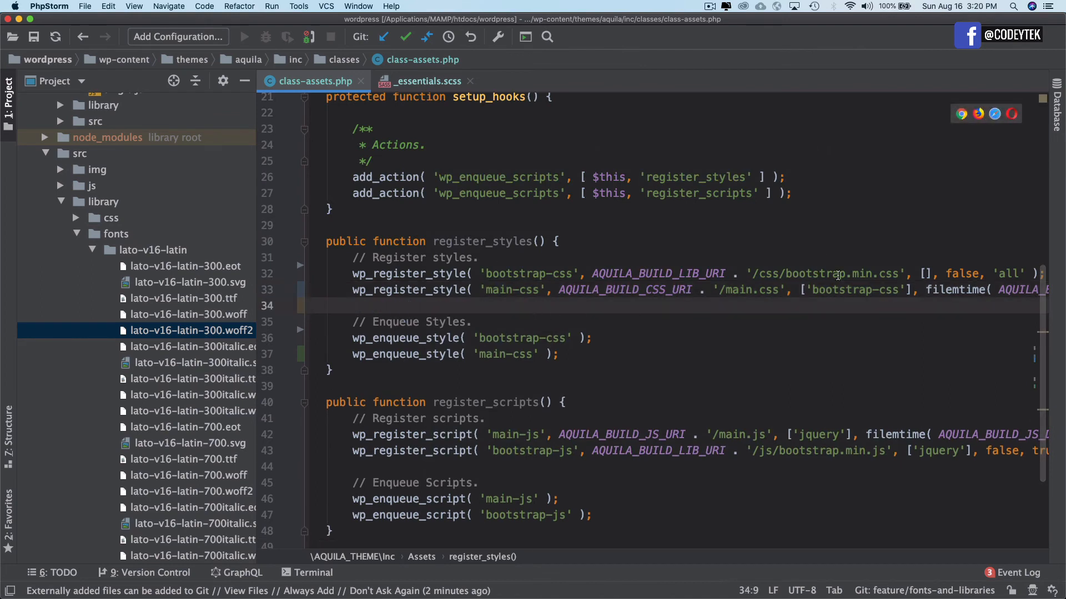
pyautogui.click(806, 290)
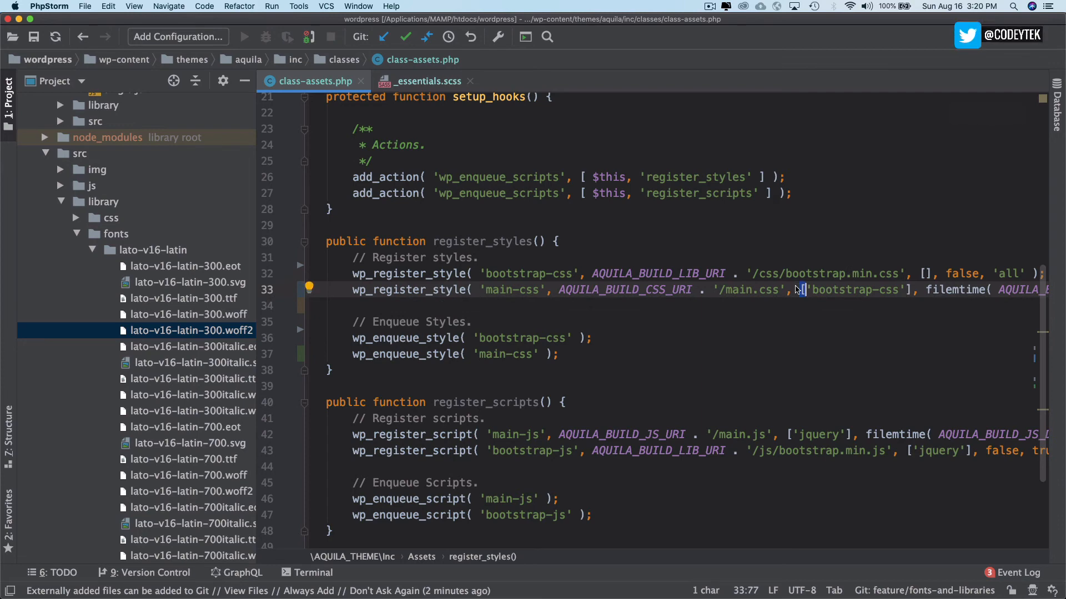